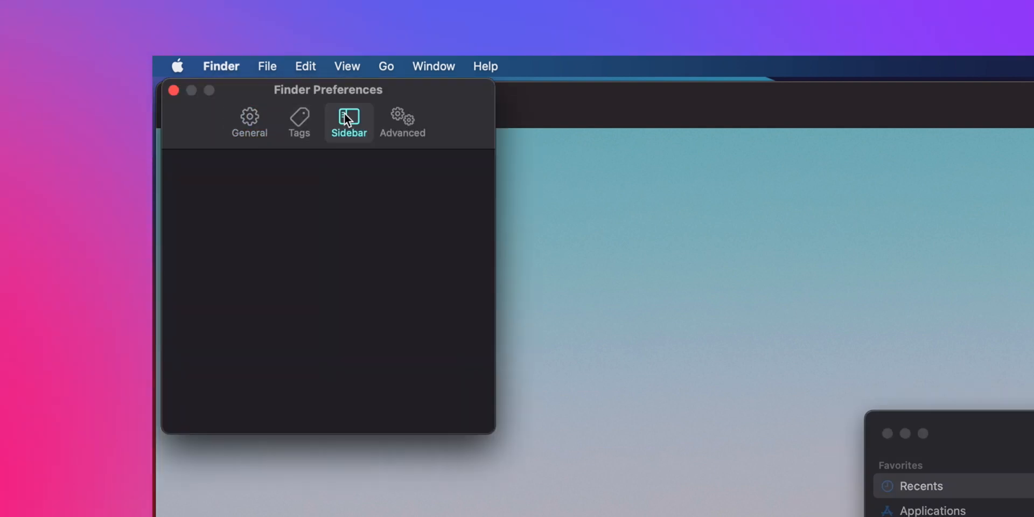
Open the home folder from the sidebar Favorites to list Applications, Desktop and Downloads
click(349, 121)
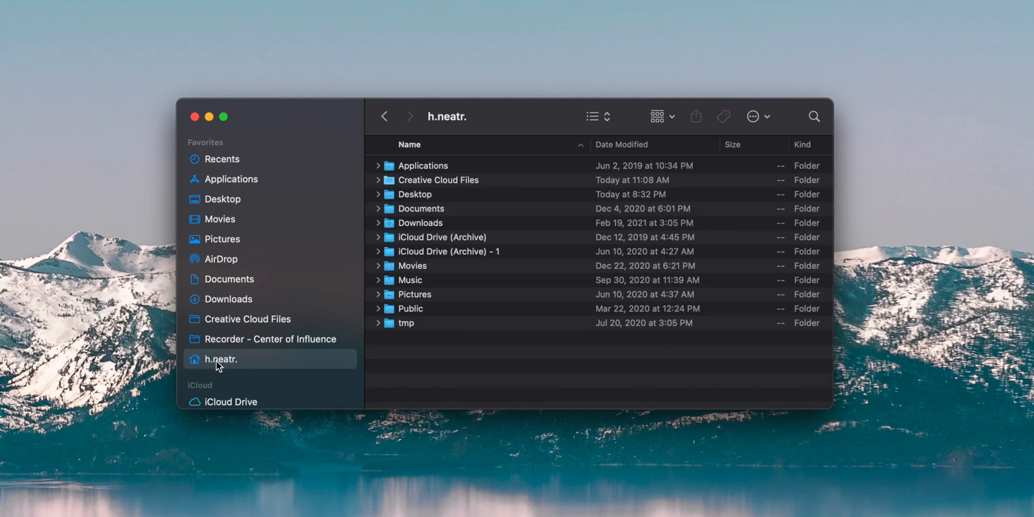
mouse_move(513, 315)
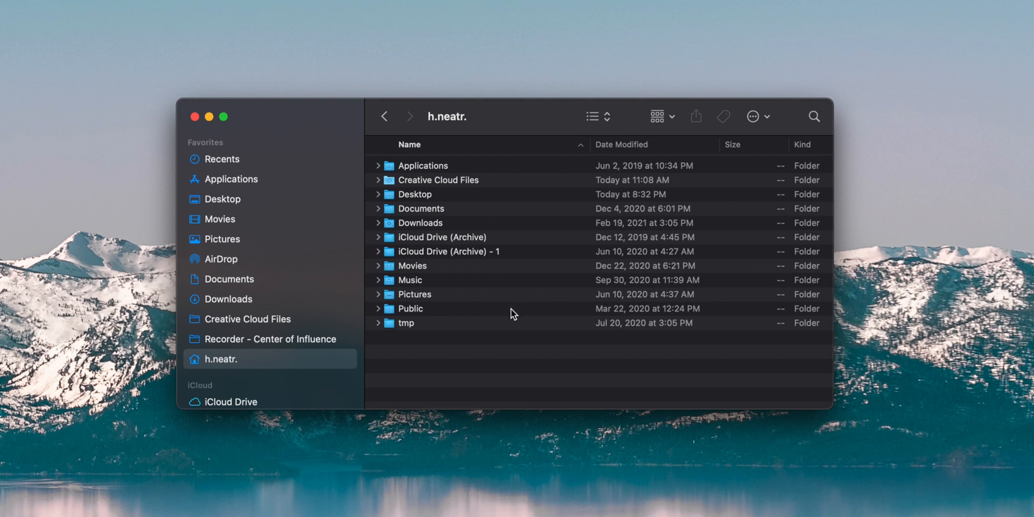
mouse_move(229, 226)
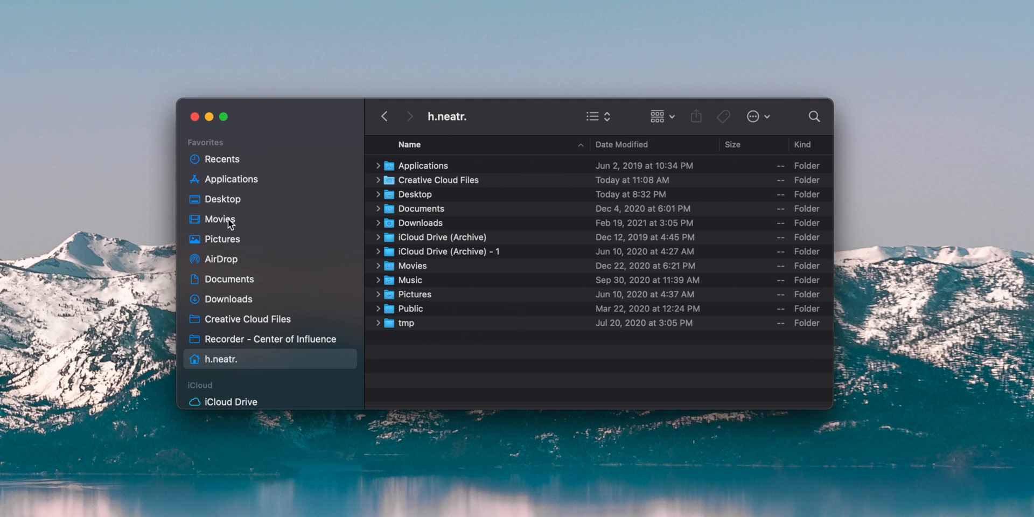
Browse Movies > Motion Templates to reveal its subfolders, then go to Applications
click(222, 219)
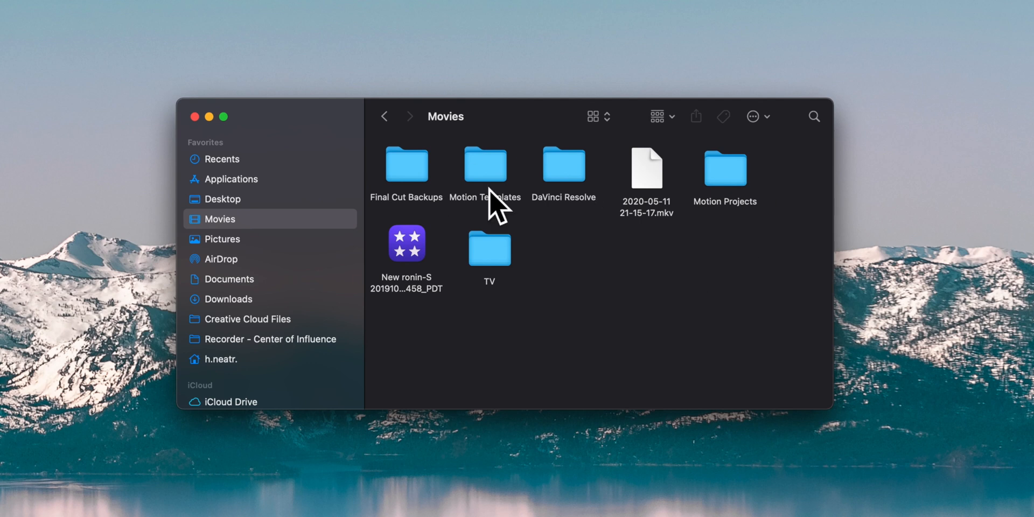
mouse_move(542, 182)
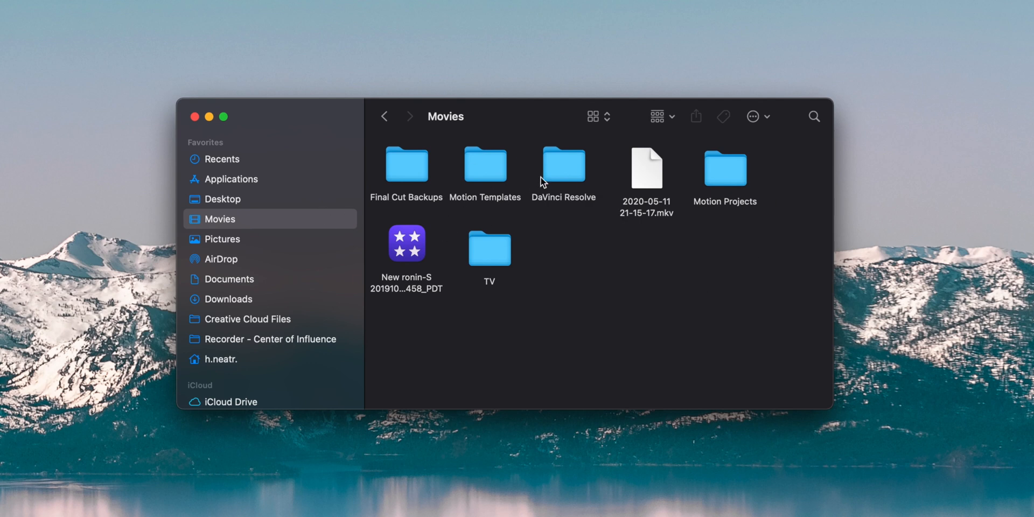
double_click(485, 164)
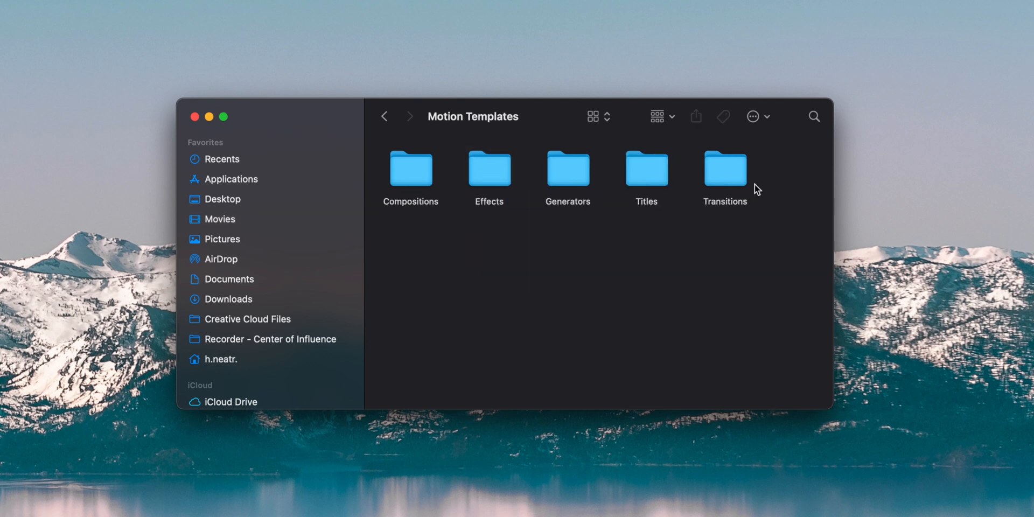
mouse_move(641, 197)
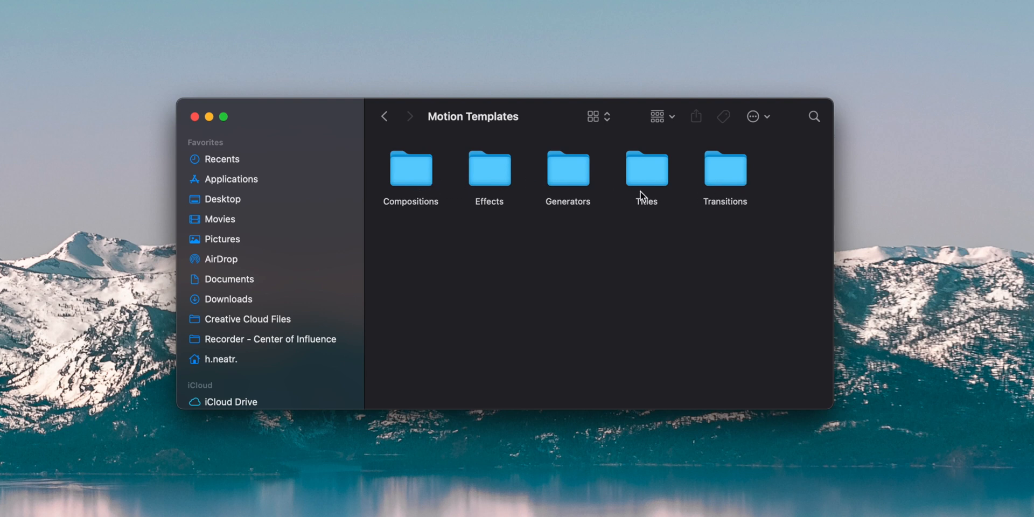
mouse_move(719, 184)
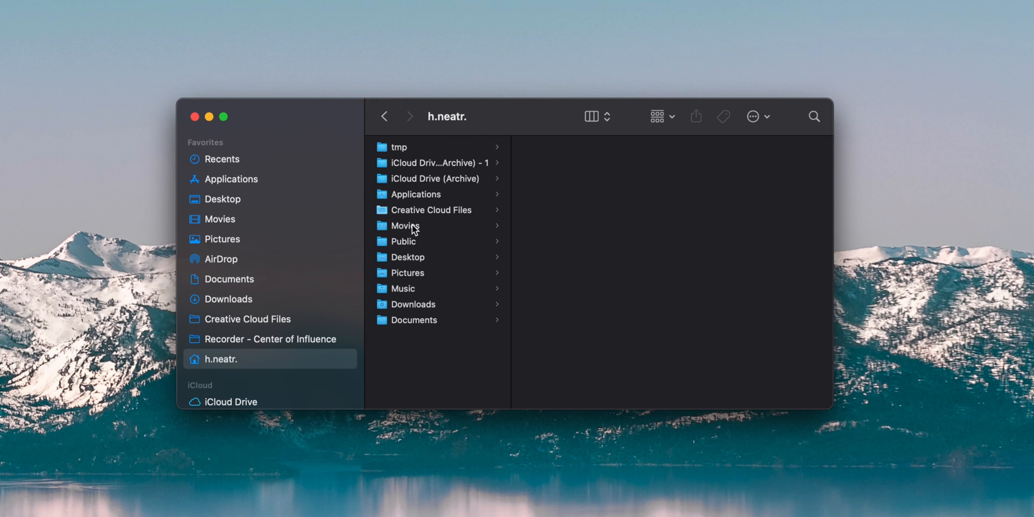
click(405, 226)
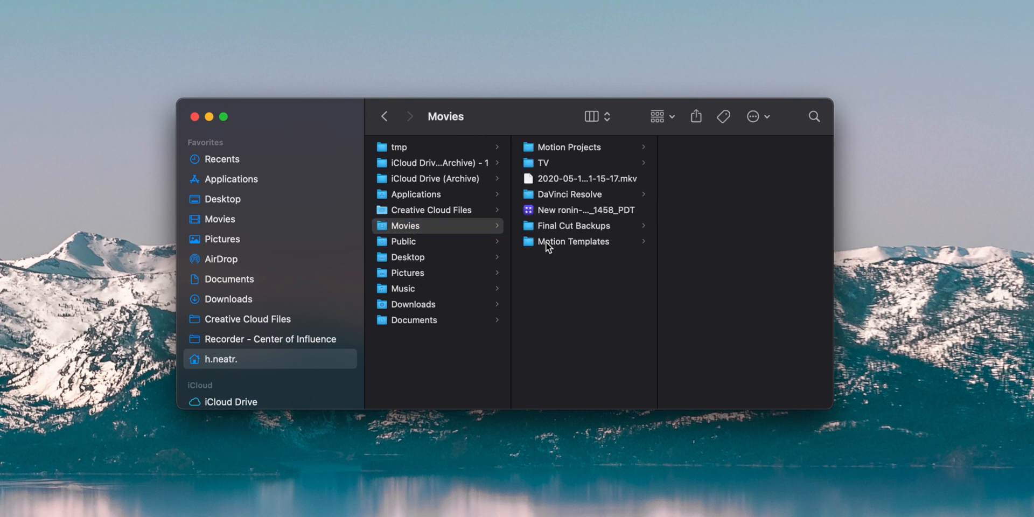
click(573, 241)
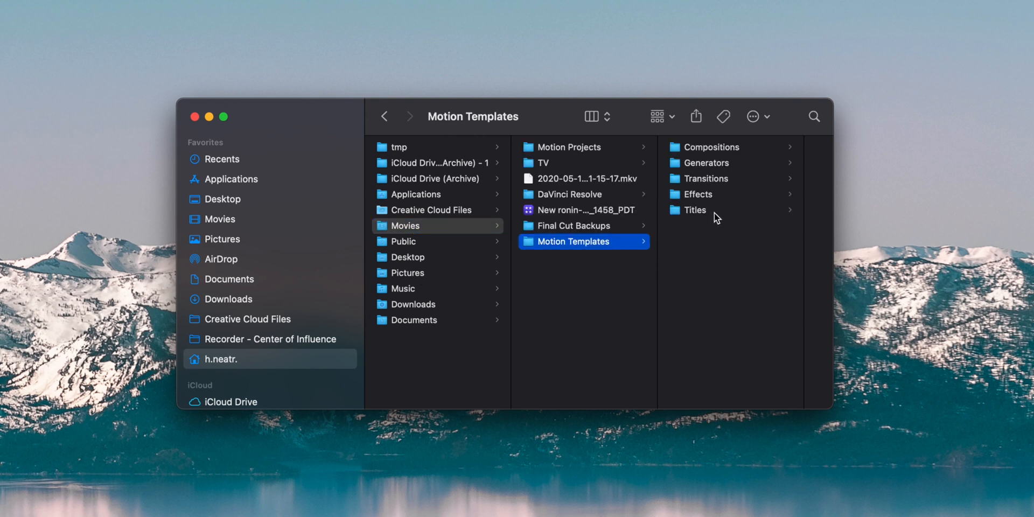
mouse_move(695, 213)
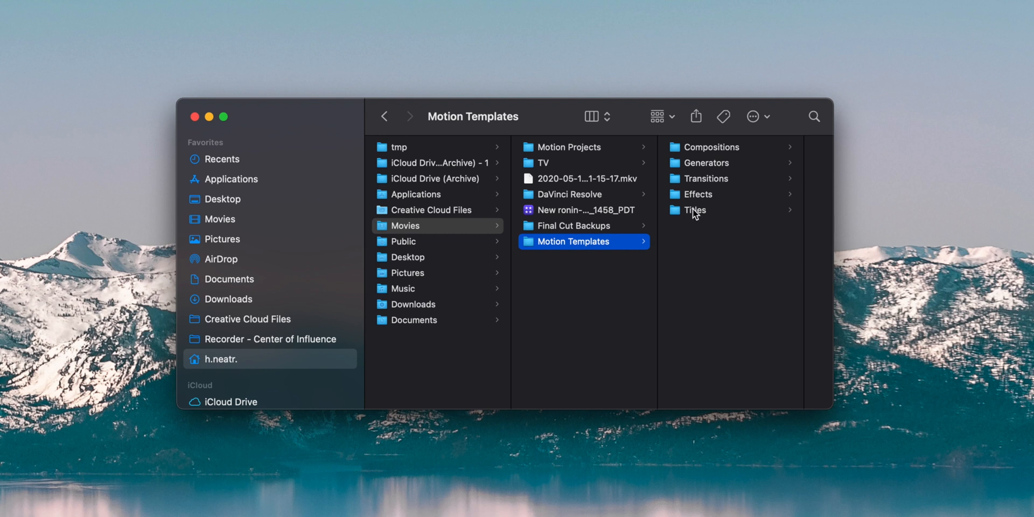
click(219, 219)
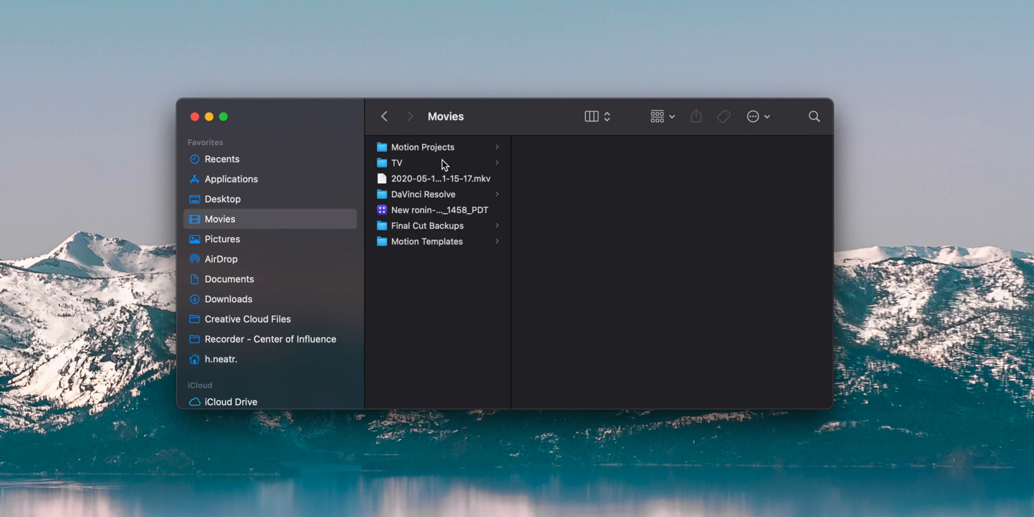
click(426, 241)
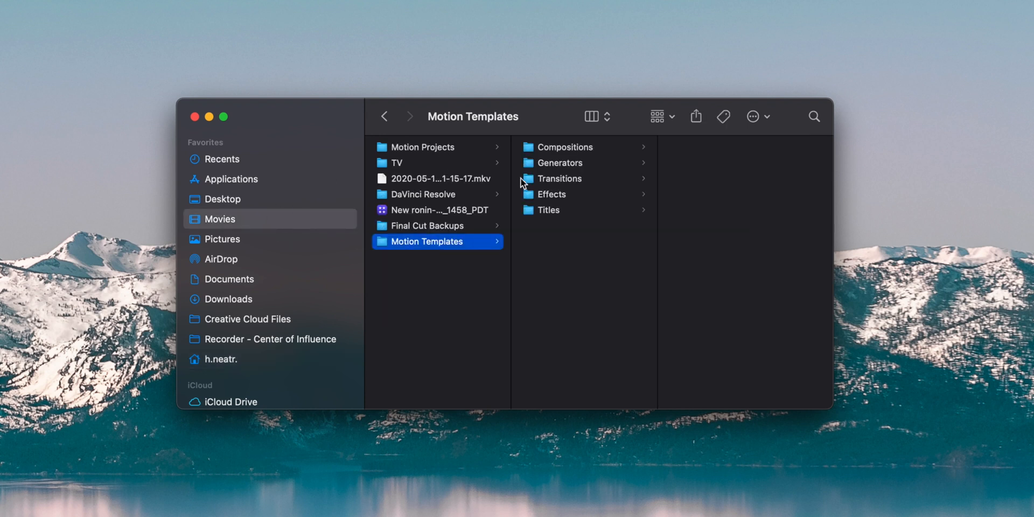
click(231, 179)
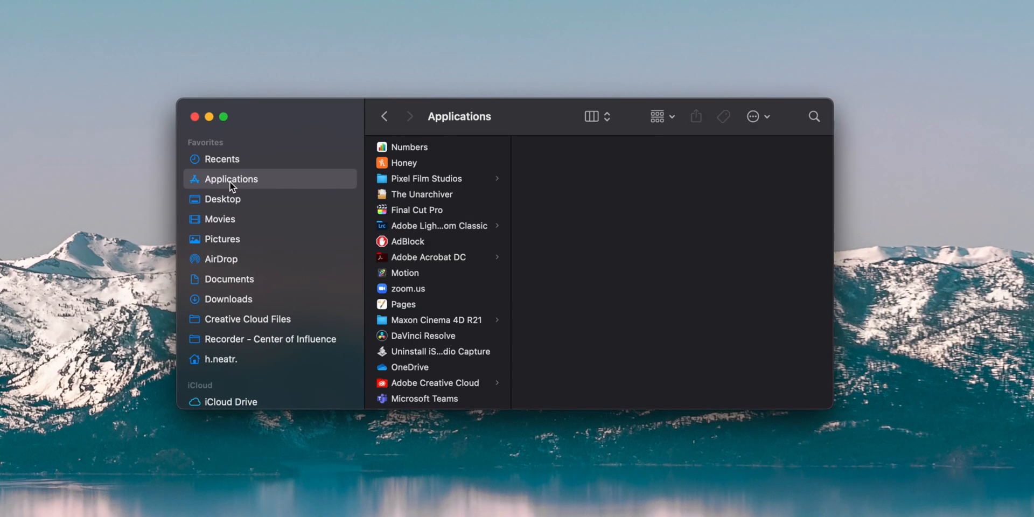
mouse_move(237, 187)
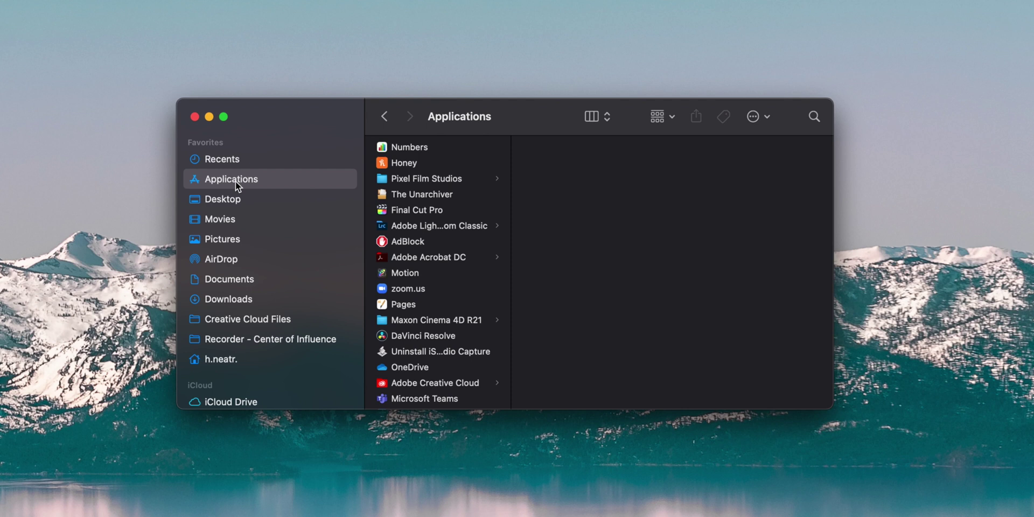
mouse_move(280, 201)
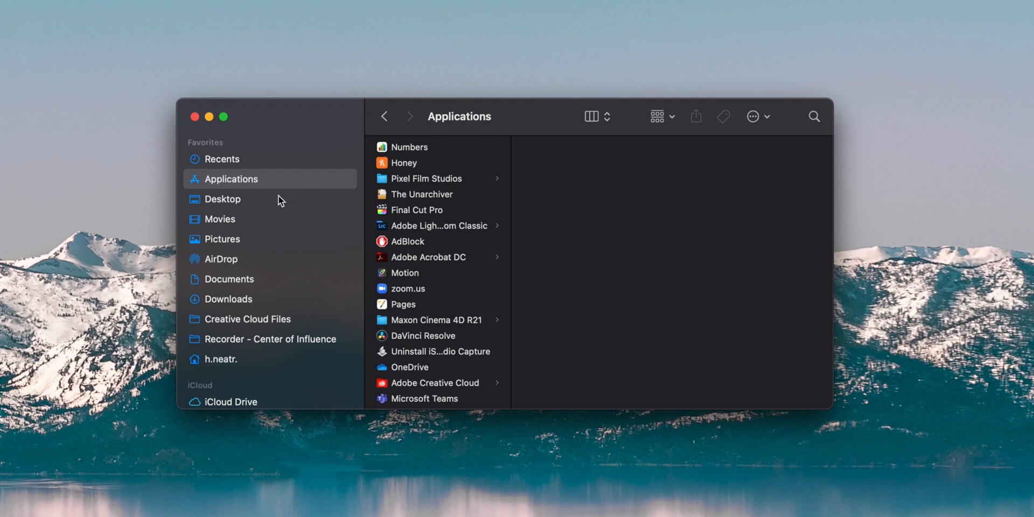
Open Final Cut Pro's contents and drill through Contents, Resources and Templates to Titles
click(417, 211)
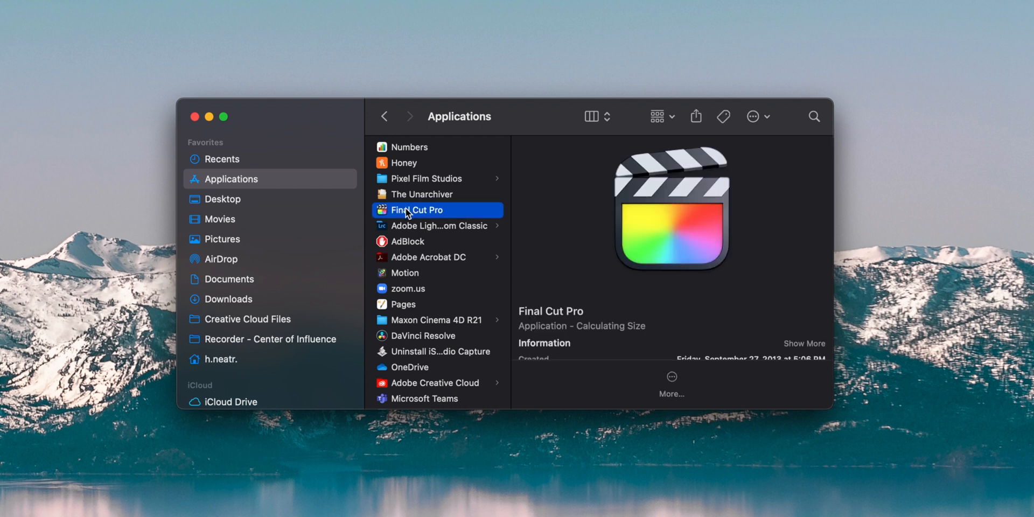
right_click(407, 210)
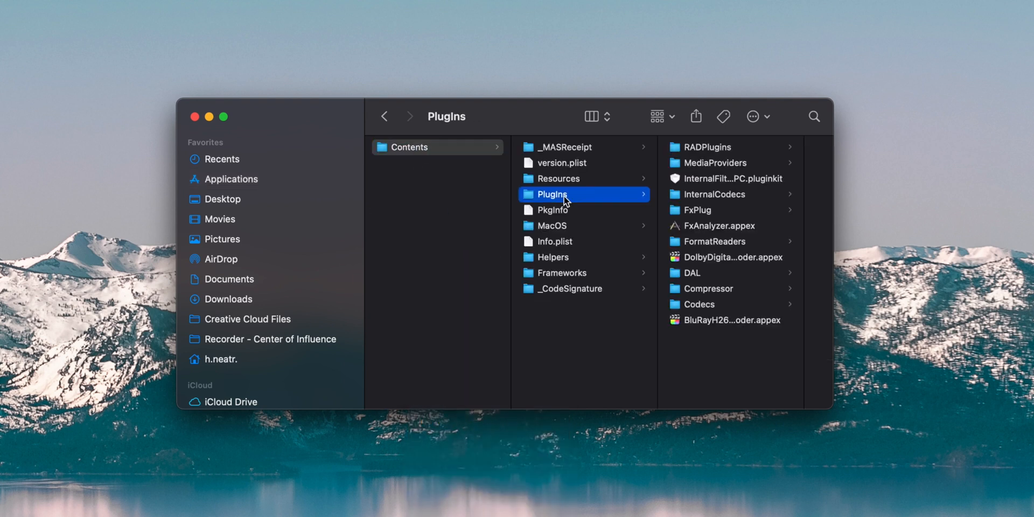
click(715, 162)
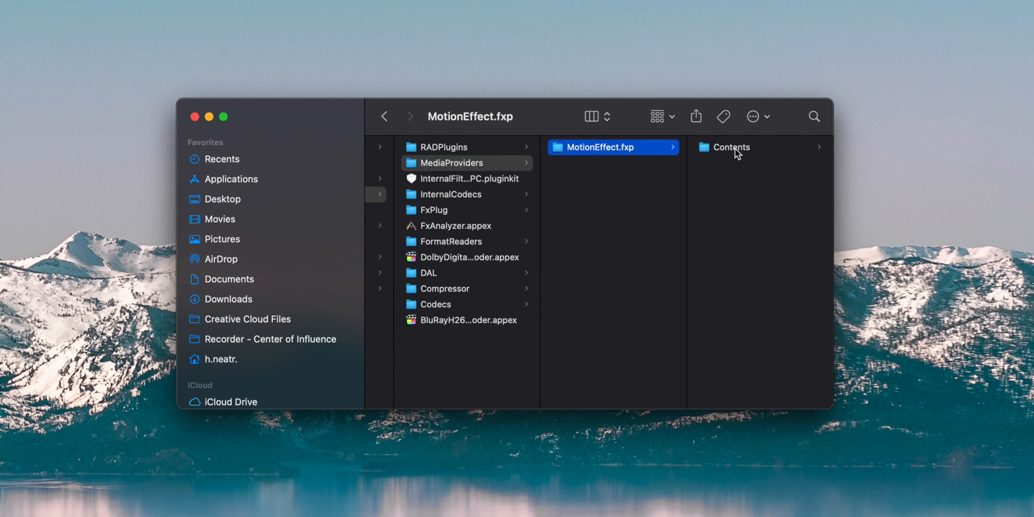
click(732, 147)
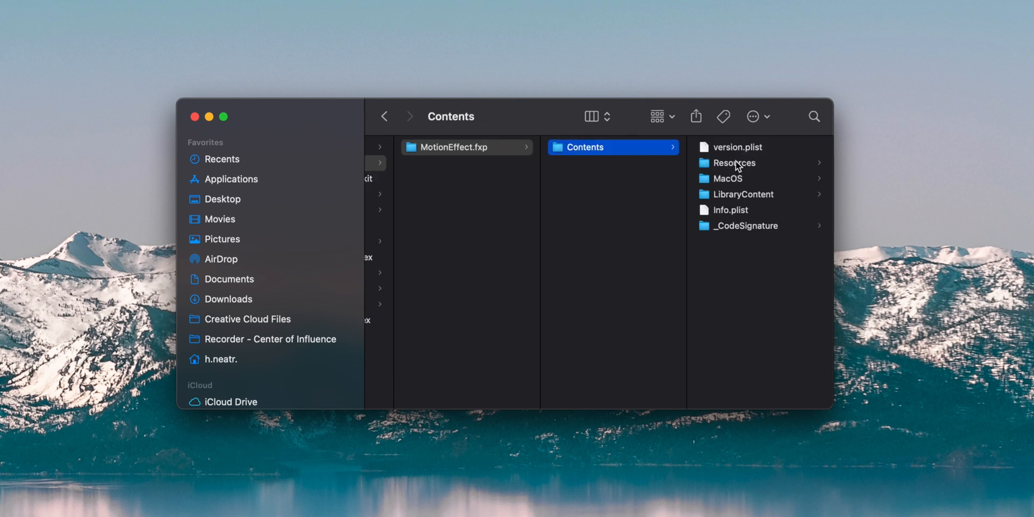
mouse_move(732, 170)
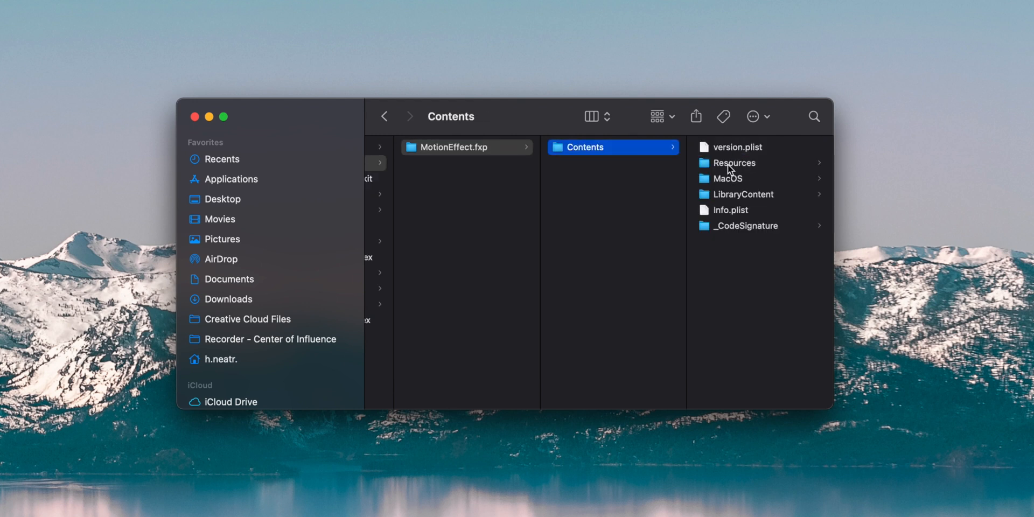
click(734, 163)
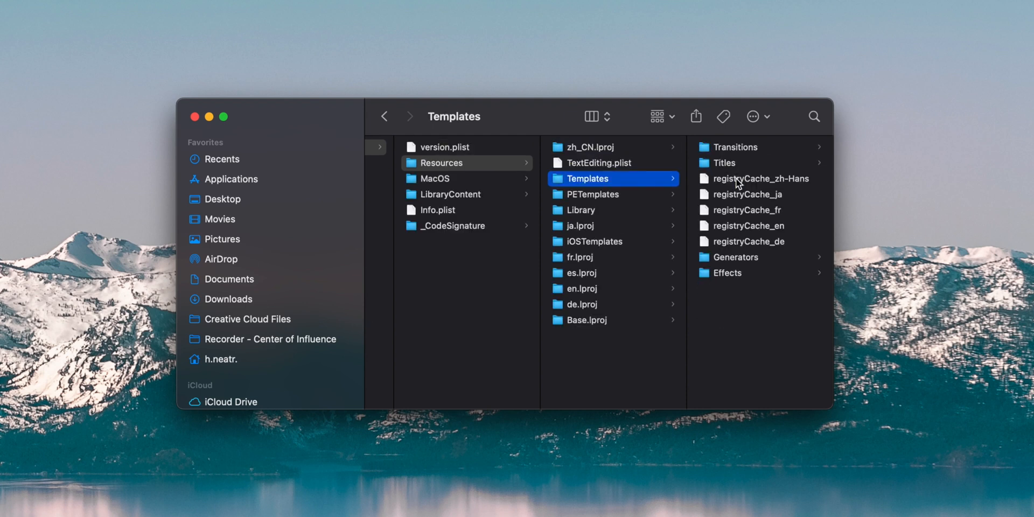
mouse_move(734, 166)
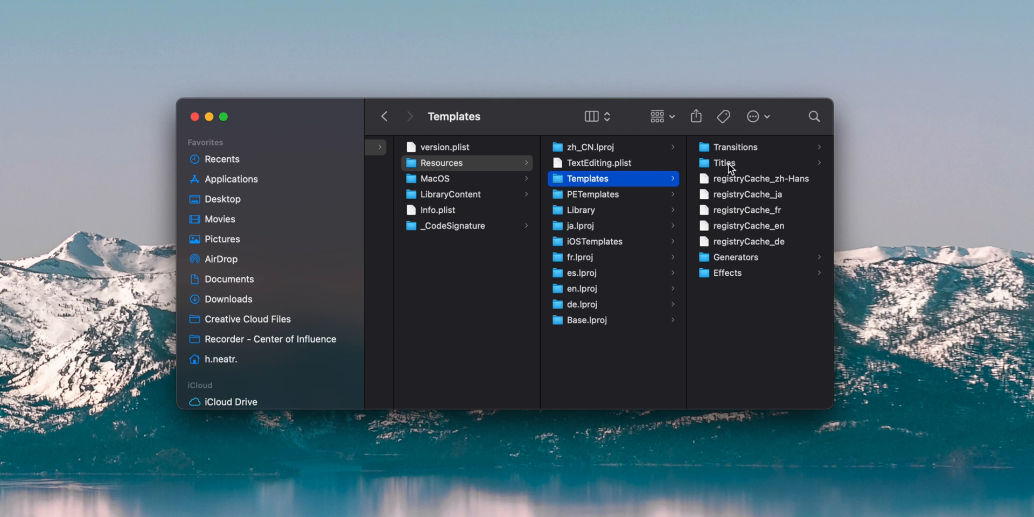
click(725, 162)
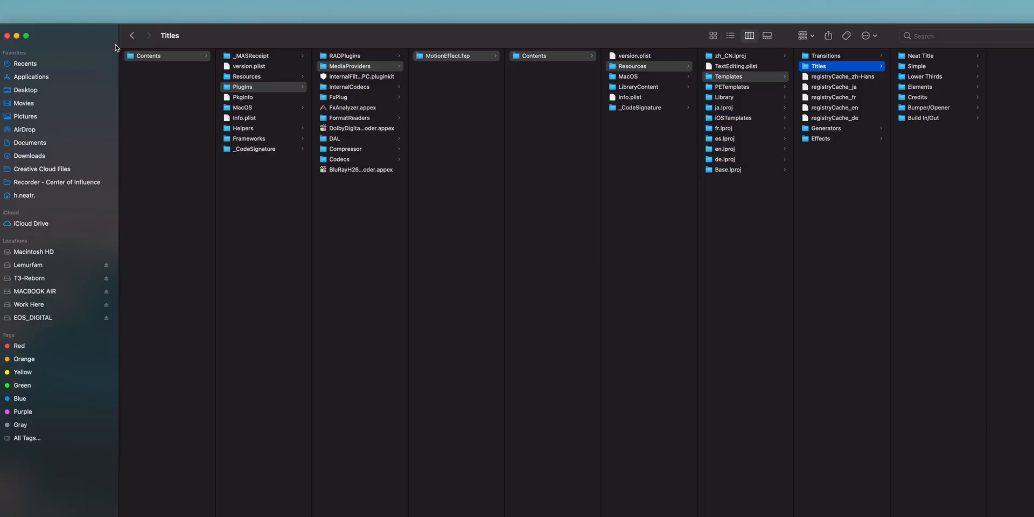
Close the expanded Finder window showing the Titles folder path
click(207, 50)
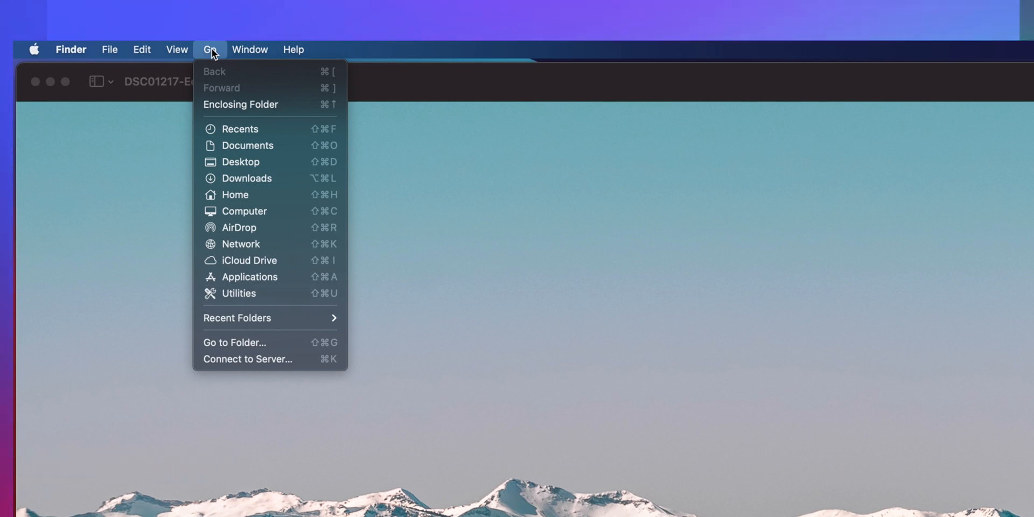
mouse_move(253, 116)
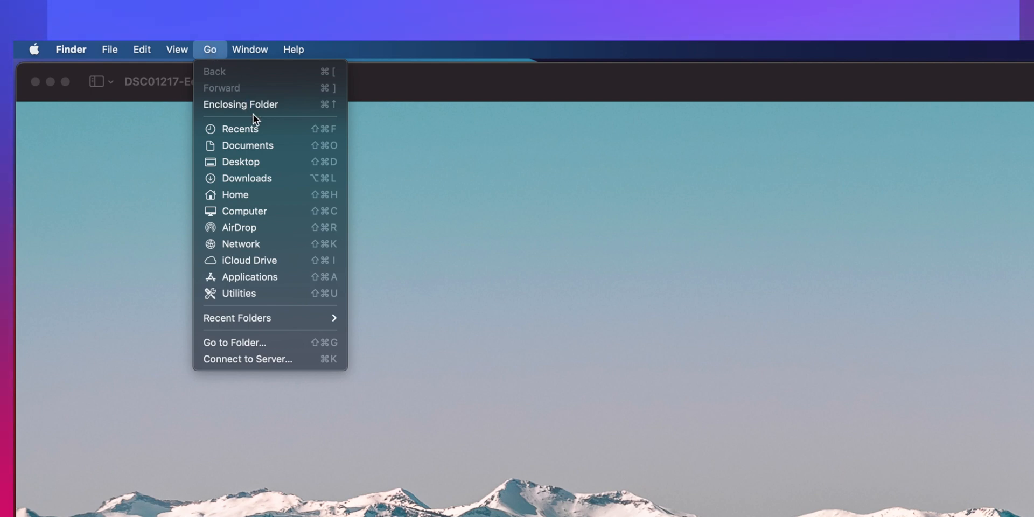
mouse_move(283, 343)
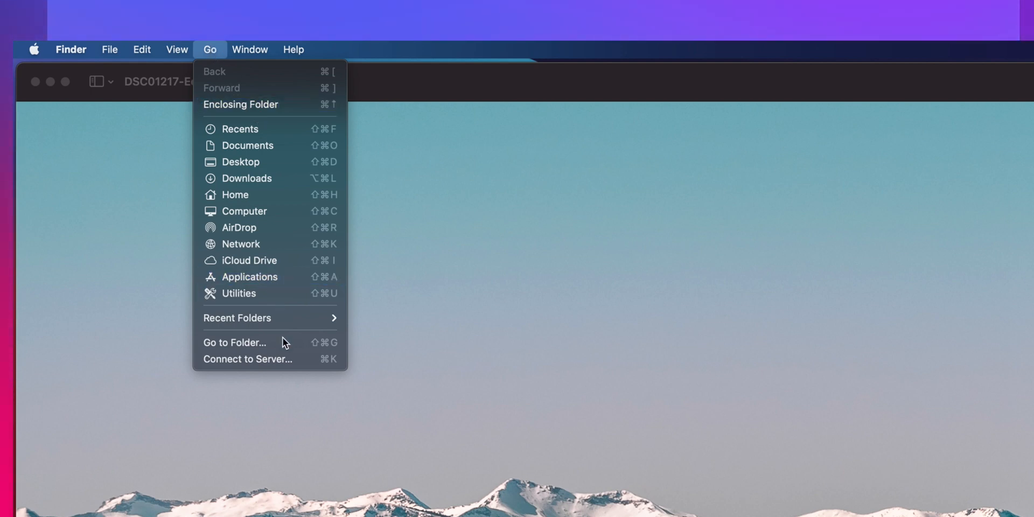
Paste the MotionEffect.fxp Templates path into Go to Folder and go there
click(234, 342)
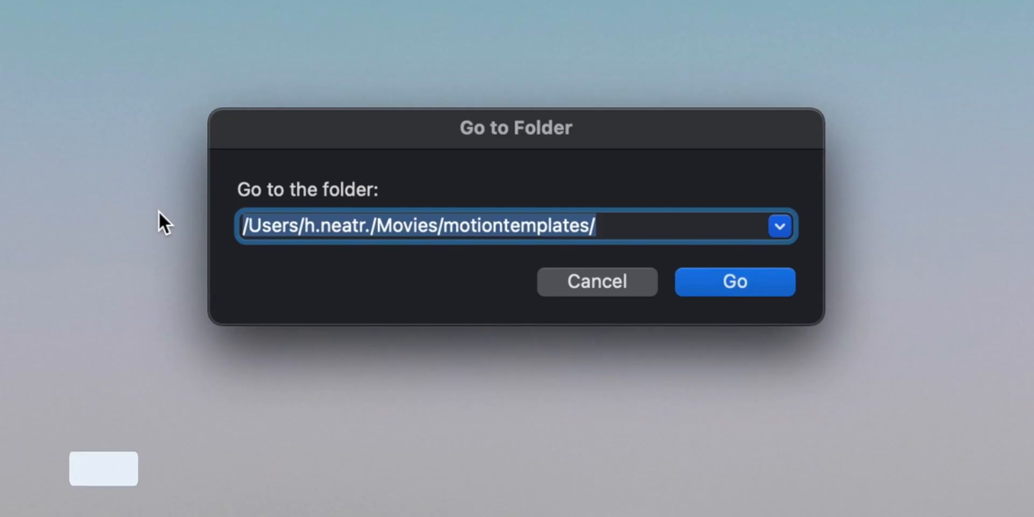
key(cmd+v)
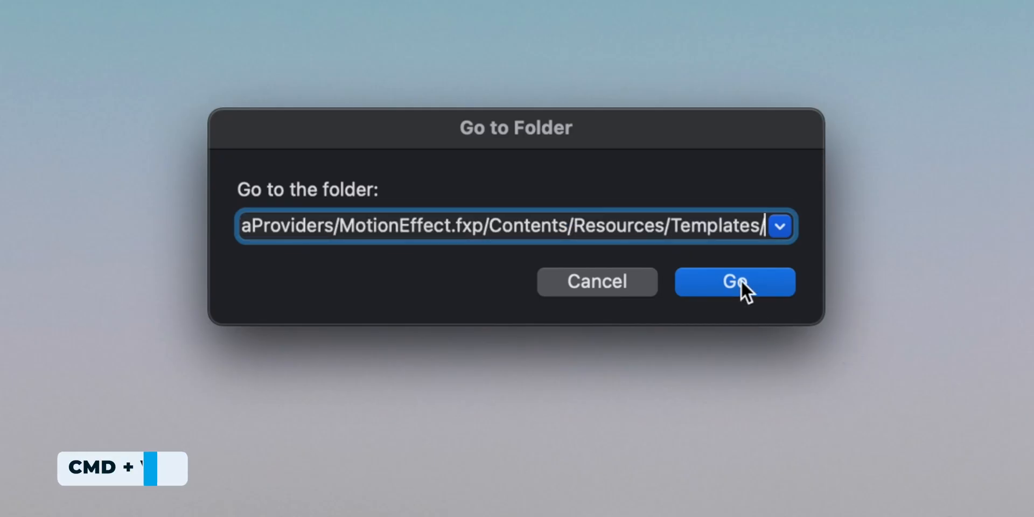
click(734, 281)
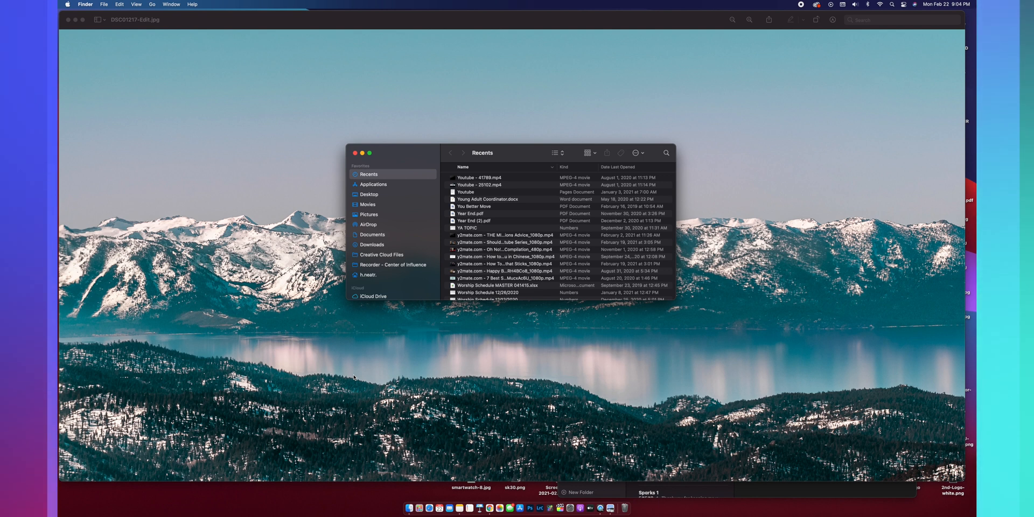
Reopen Go to Folder with Shift+Cmd+G and go to the pasted Templates path
key(Shift+Cmd+G)
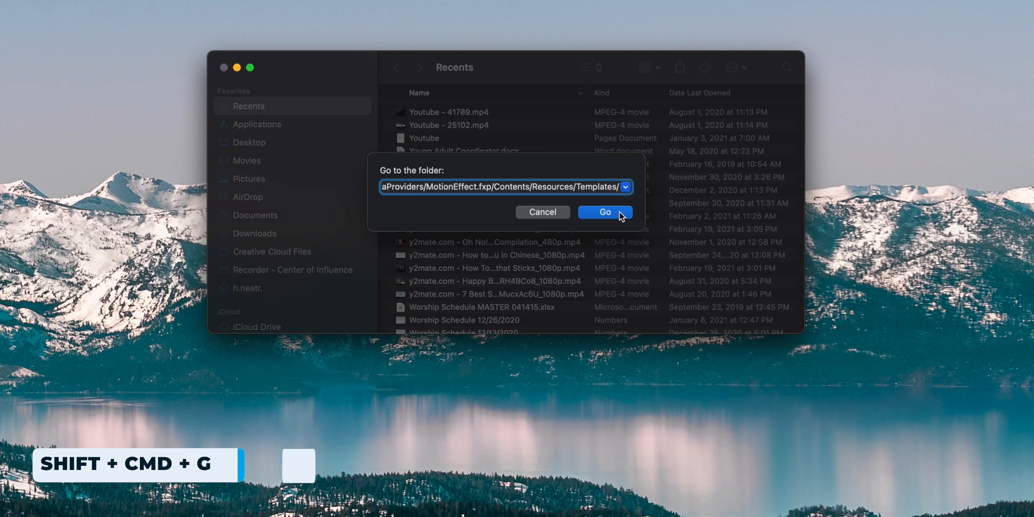
click(605, 212)
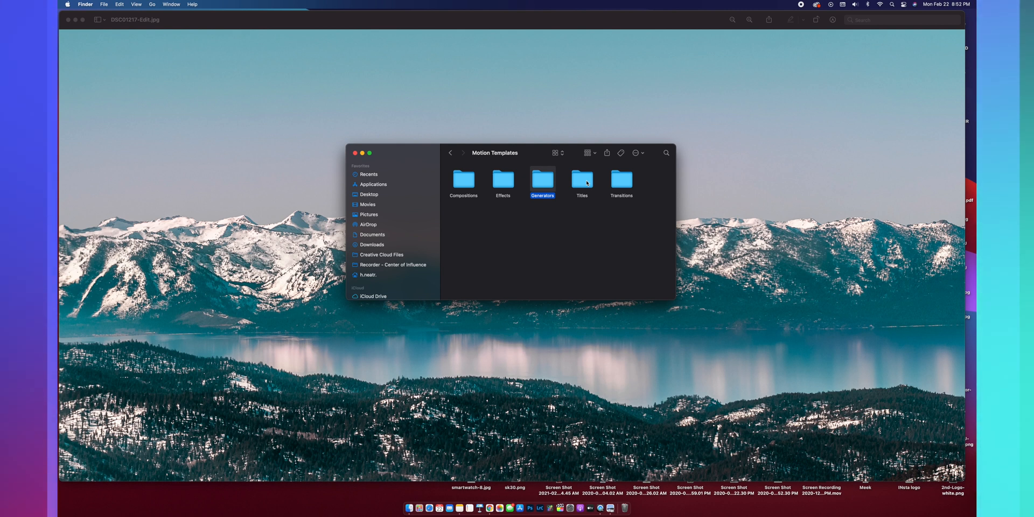
click(582, 182)
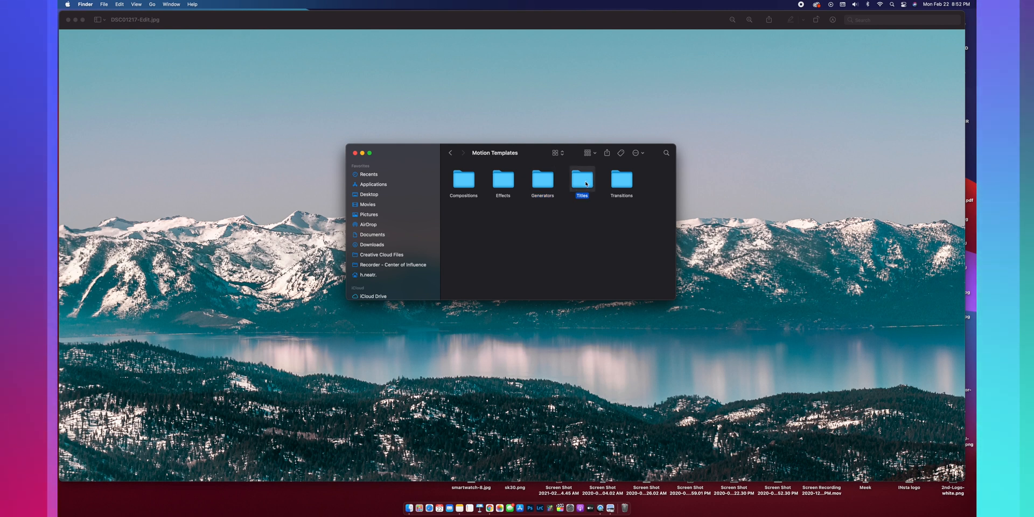
click(582, 180)
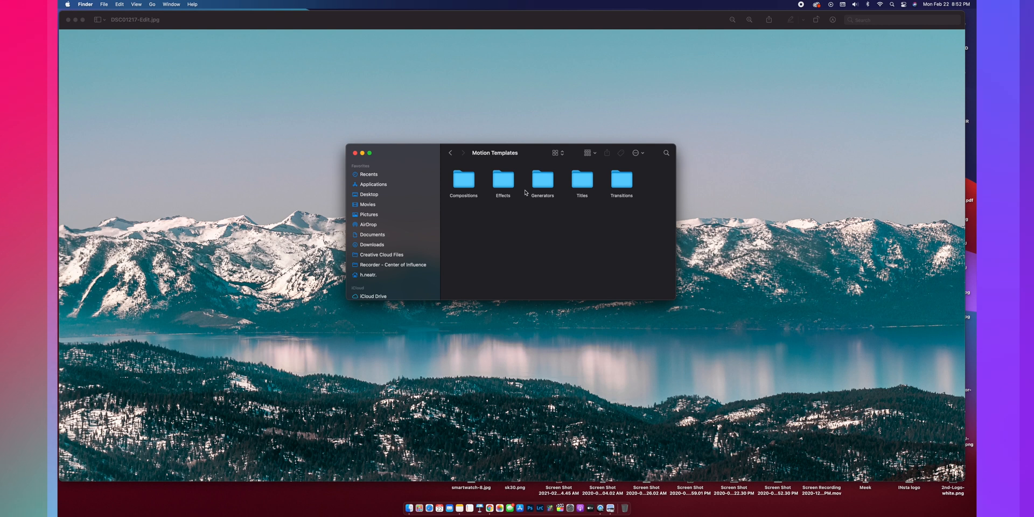
Create an untitled folder from the context menu in the Motion Templates window
right_click(524, 191)
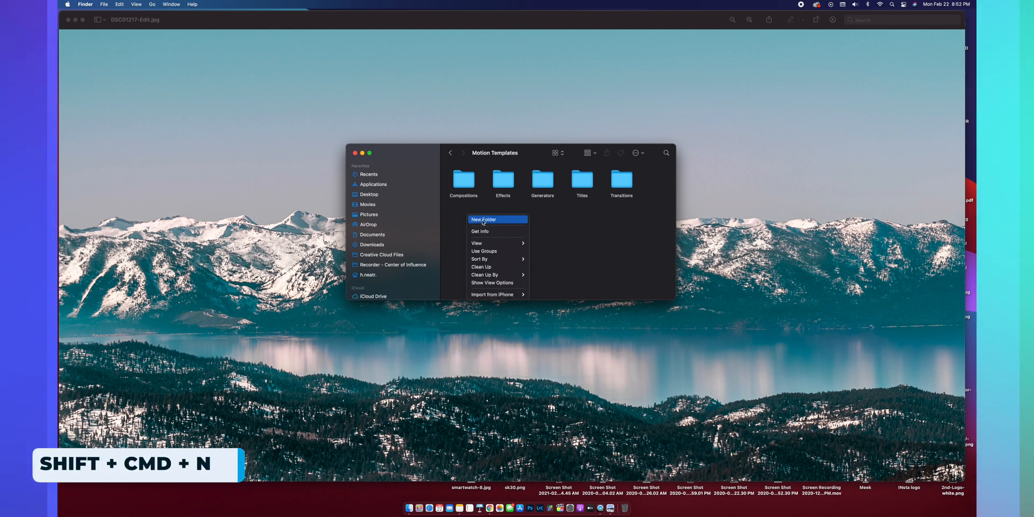
click(483, 219)
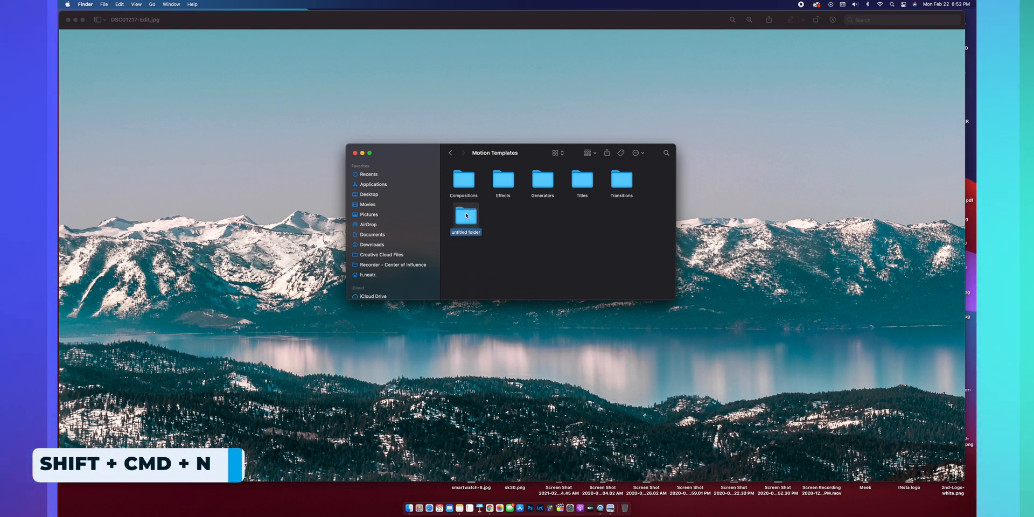